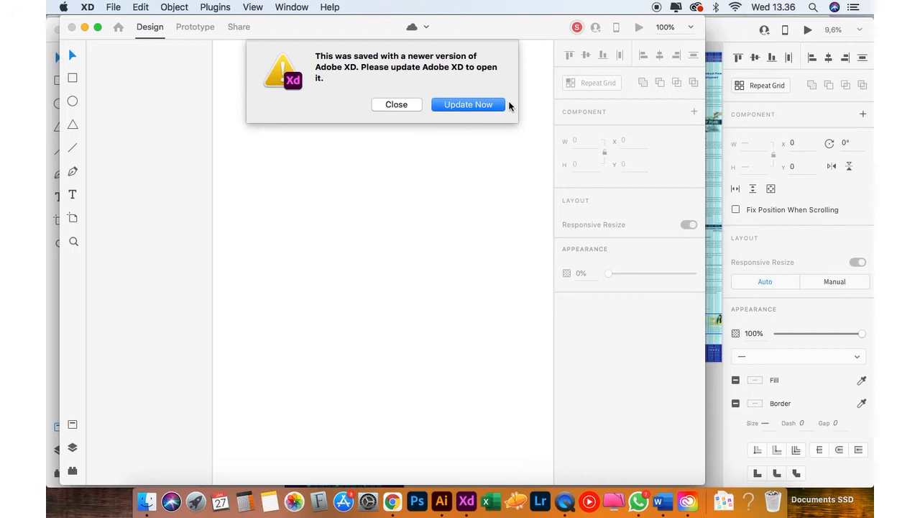
mouse_move(466, 128)
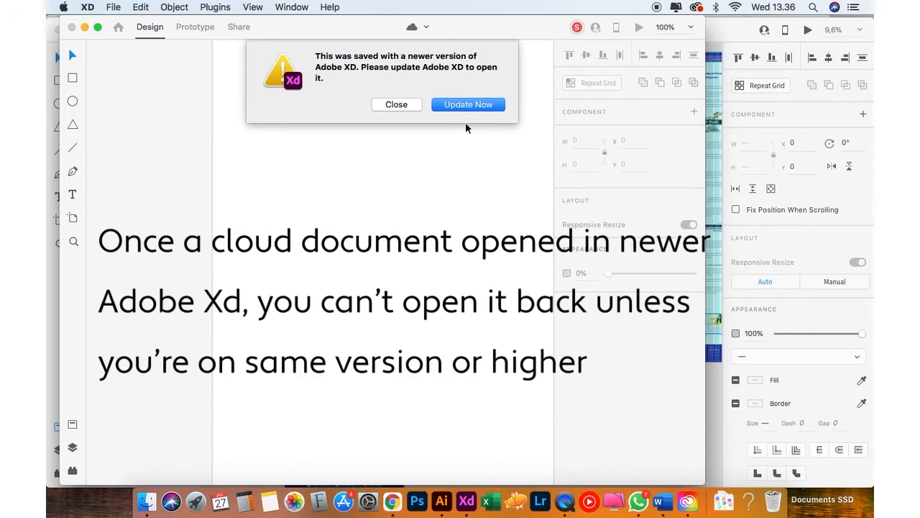
mouse_move(457, 139)
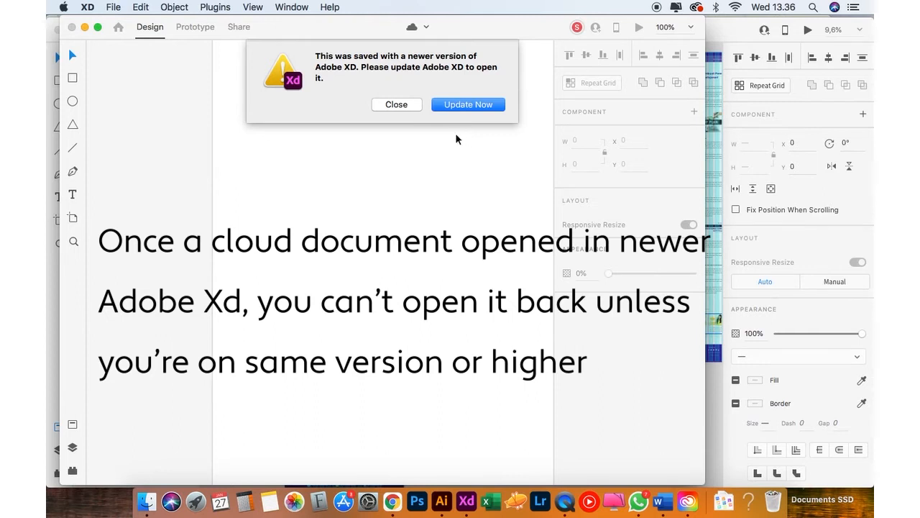
mouse_move(507, 124)
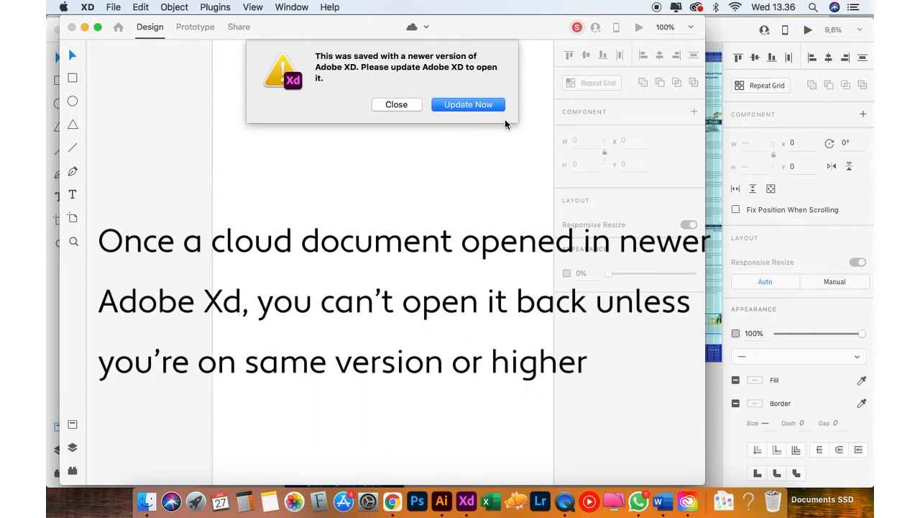
mouse_move(501, 128)
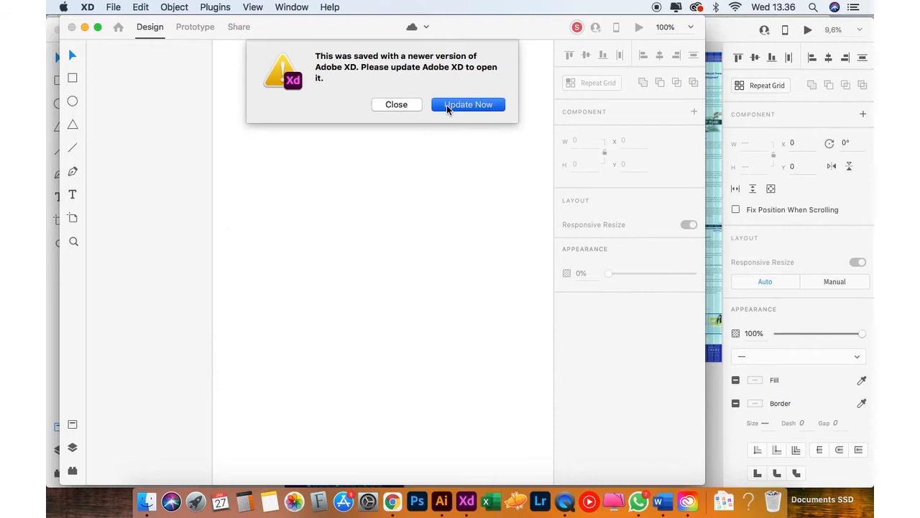
Choose Update Now in the newer-version alert to update XD through Creative Cloud.
left_click(468, 104)
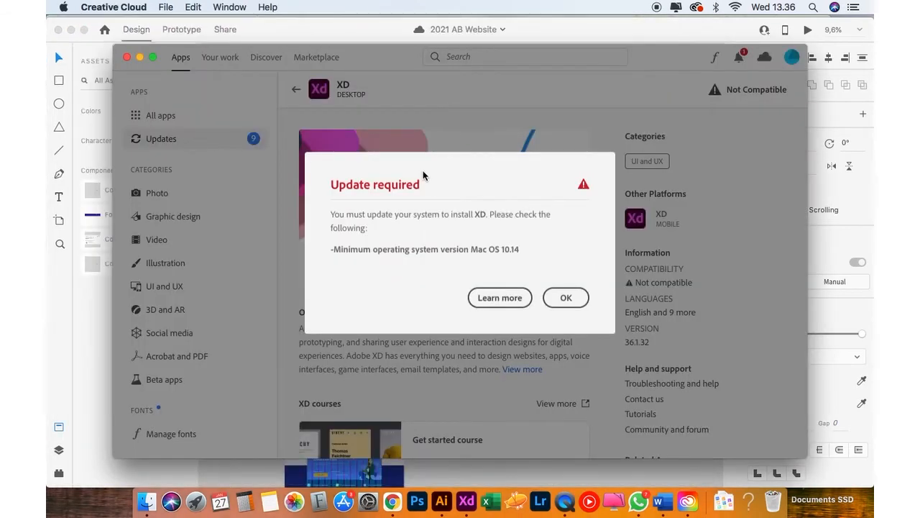
mouse_move(565, 260)
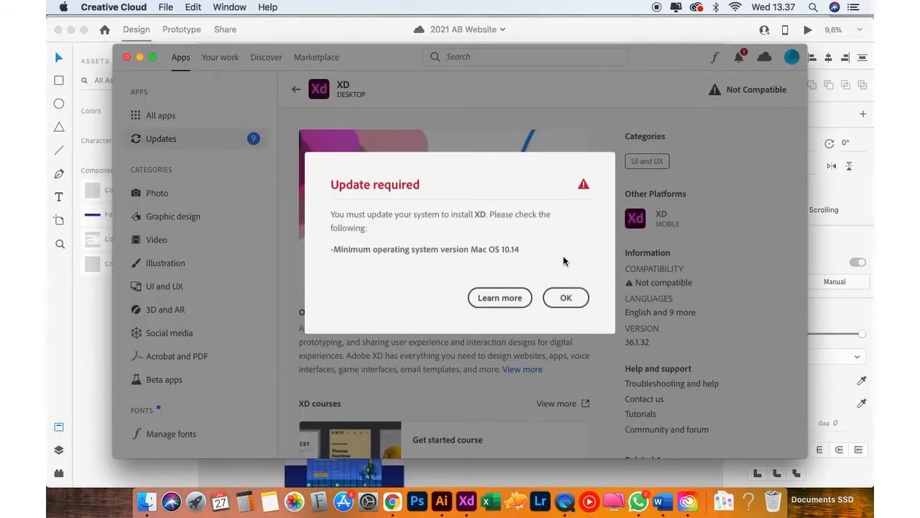
mouse_move(357, 271)
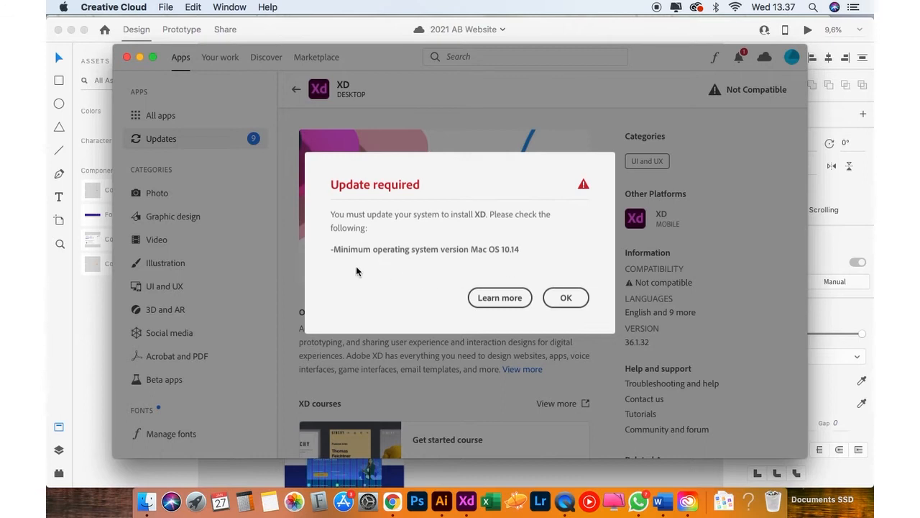
mouse_move(353, 272)
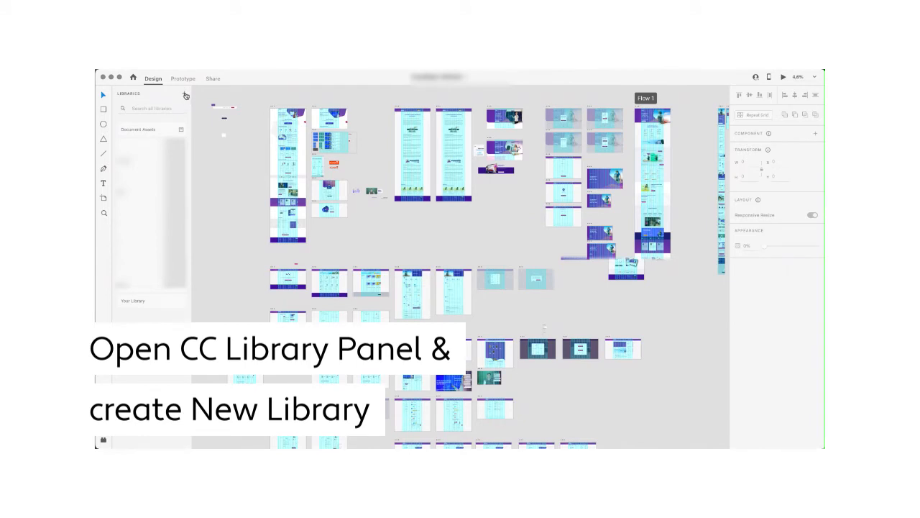
Create a new Creative Cloud library named 'AB' from the library manager.
left_click(184, 93)
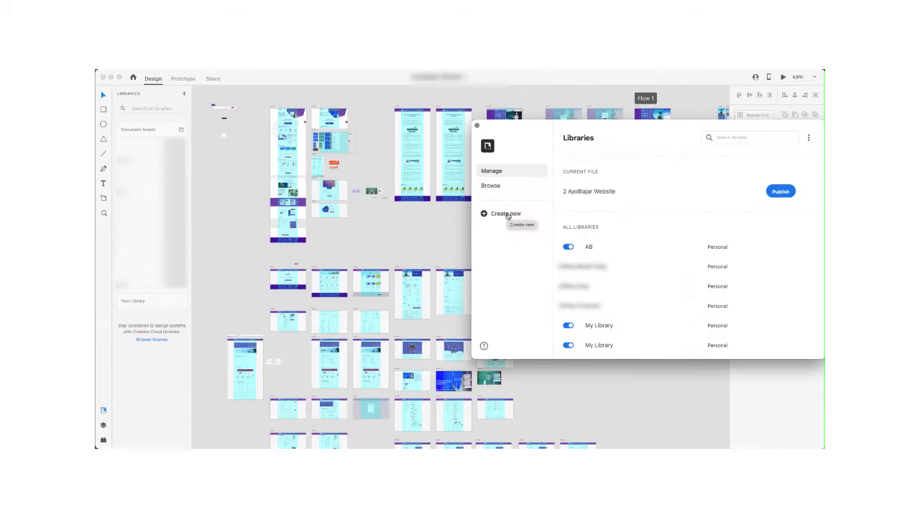
left_click(506, 213)
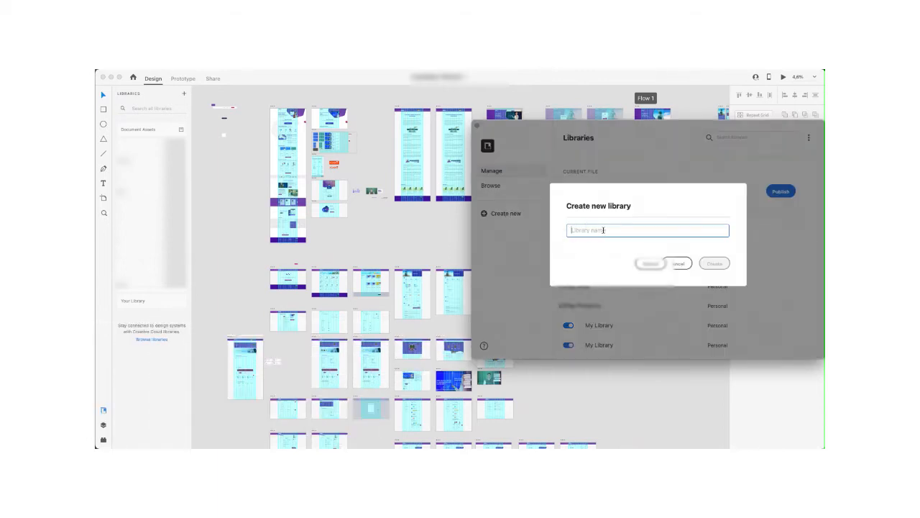
type("AB")
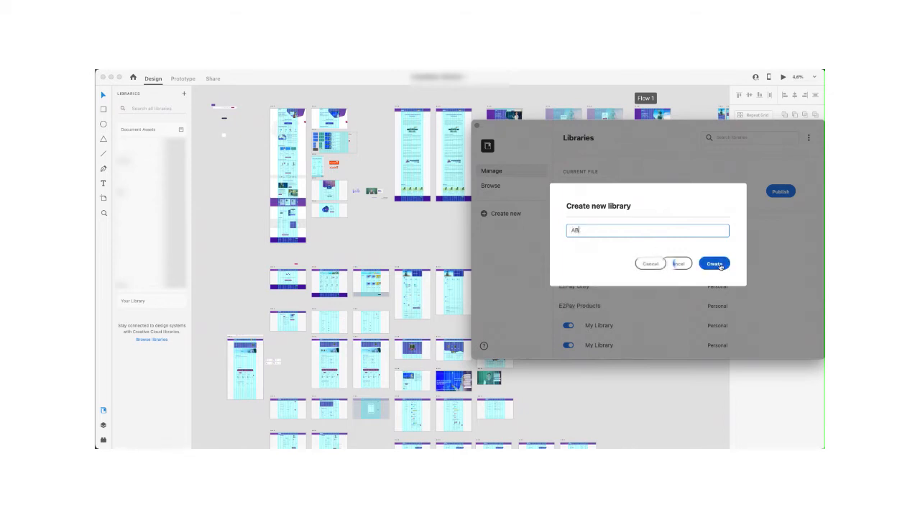
left_click(713, 263)
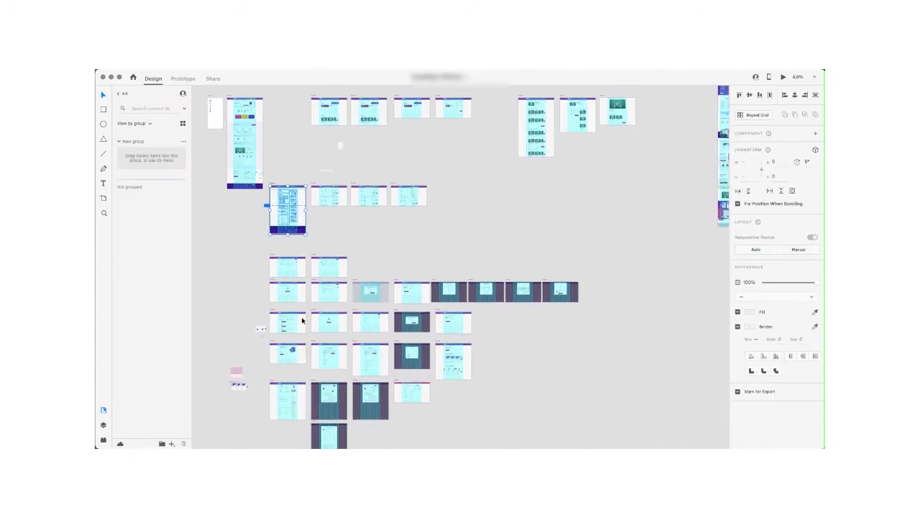
Group the selected page's contents from the right-click menu.
right_click(286, 209)
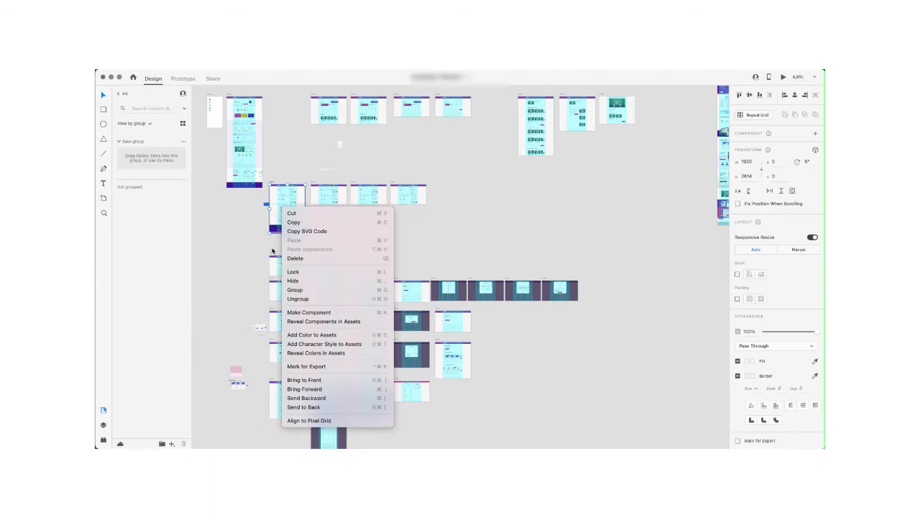
mouse_move(295, 289)
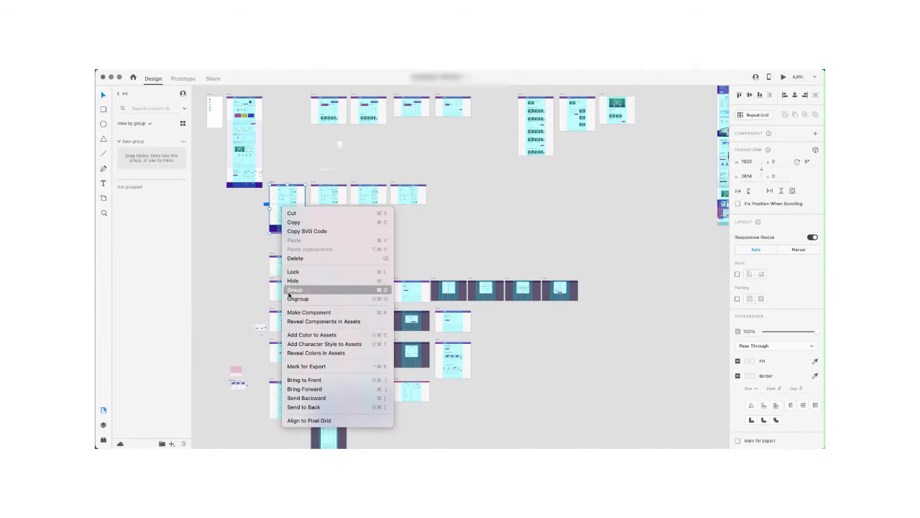
left_click(295, 289)
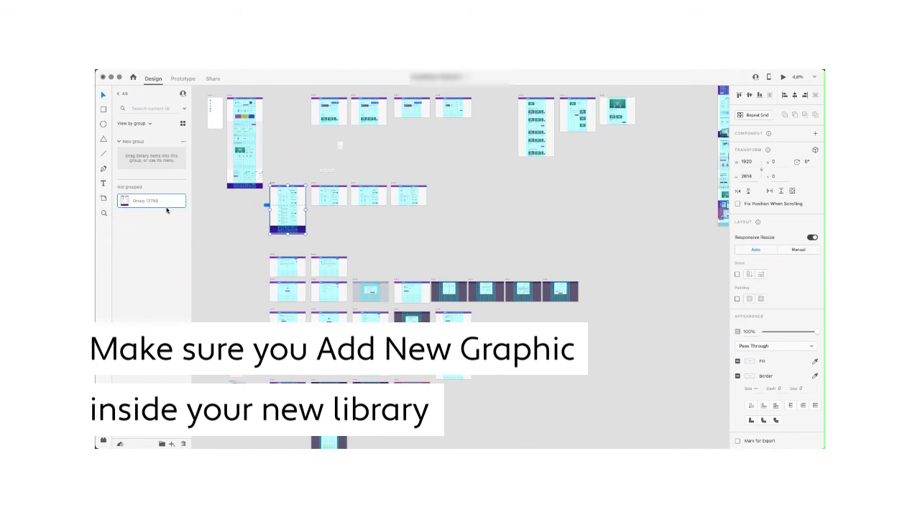
mouse_move(156, 216)
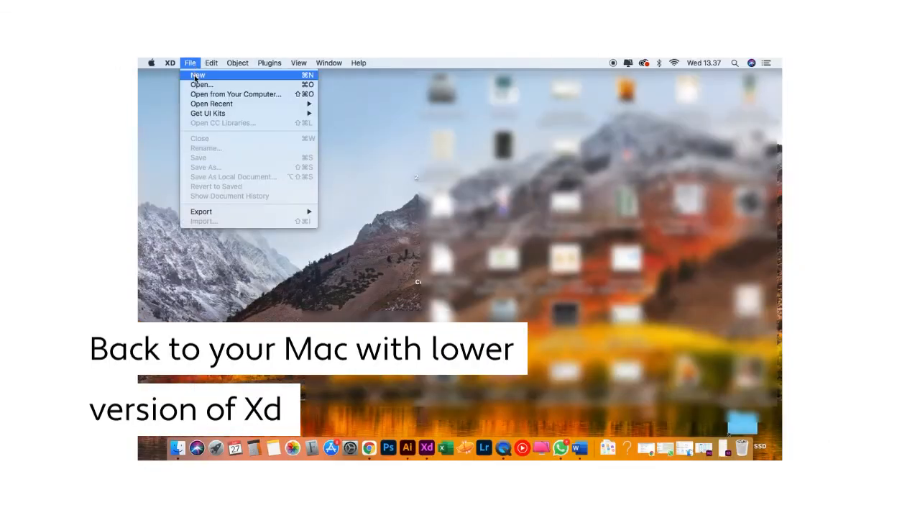
Start a new document using the Web 1920 preset.
left_click(197, 75)
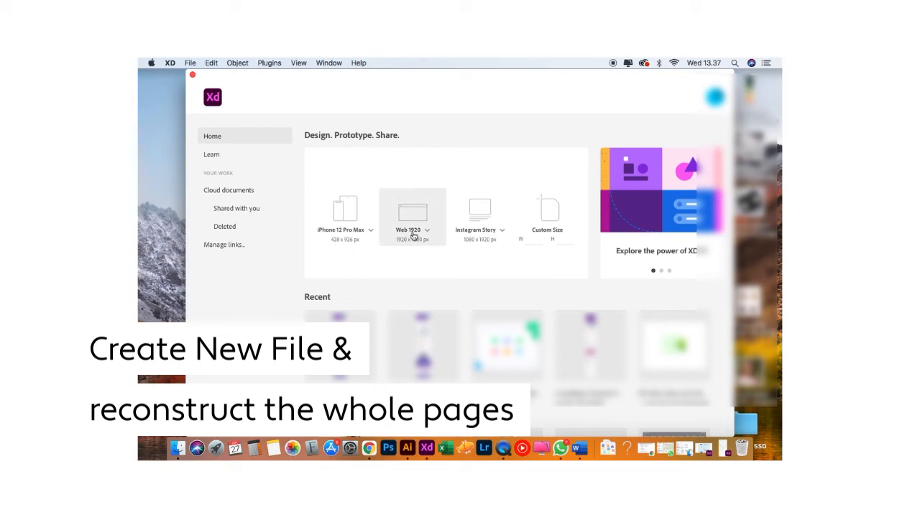
left_click(427, 230)
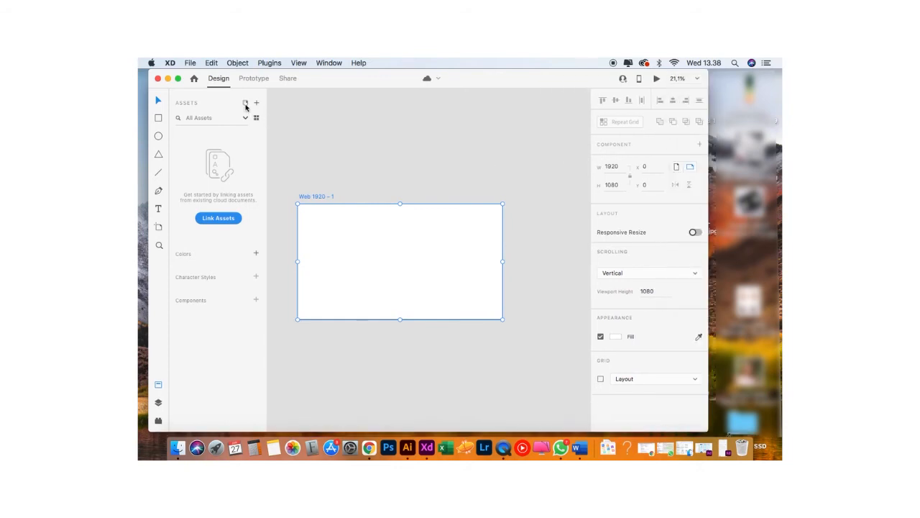
mouse_move(246, 103)
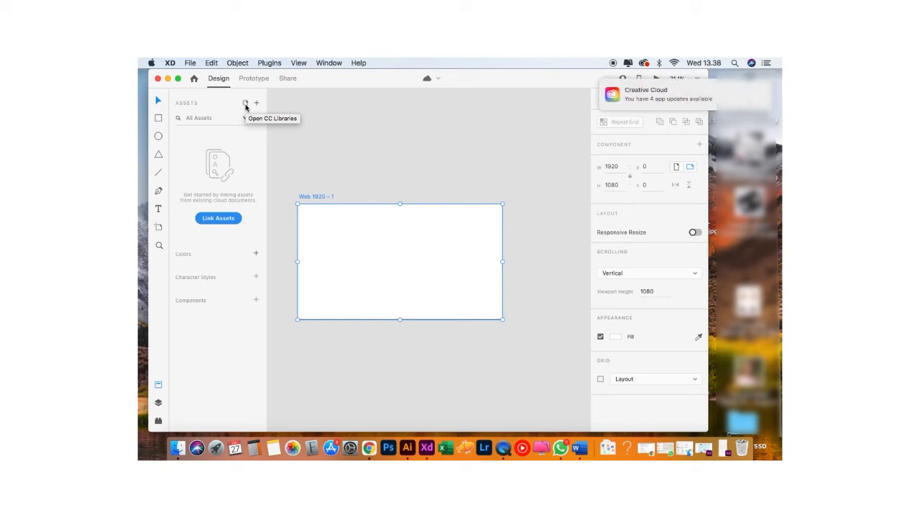
Open CC Libraries and drag the Group 12795 graphic onto the Web 1920 artboard.
left_click(246, 103)
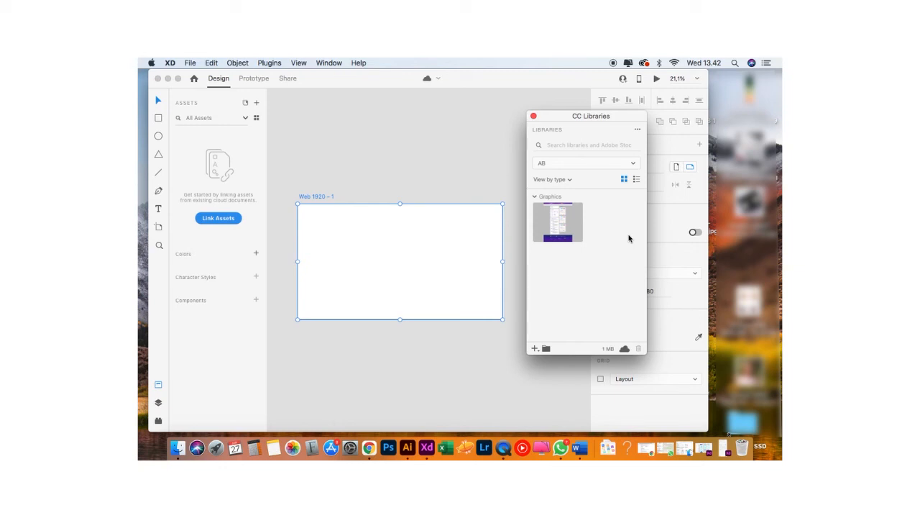
left_click_drag(558, 220, 523, 266)
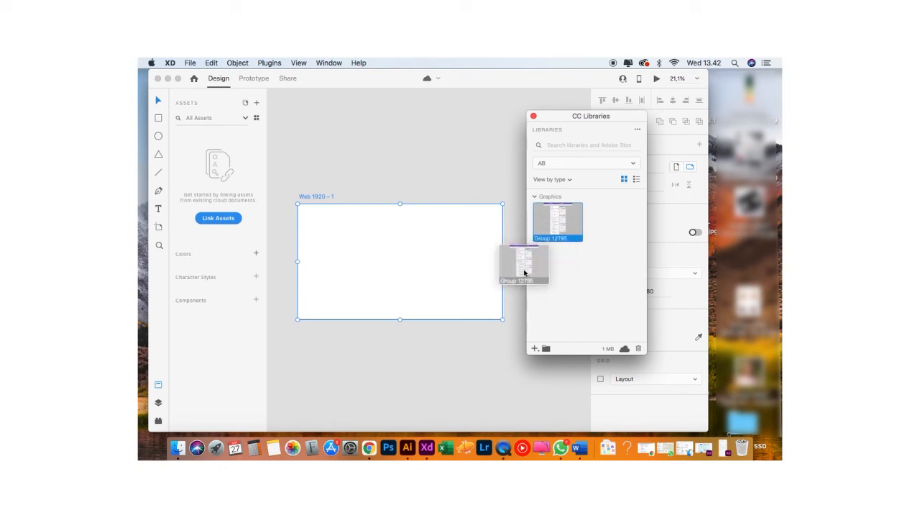